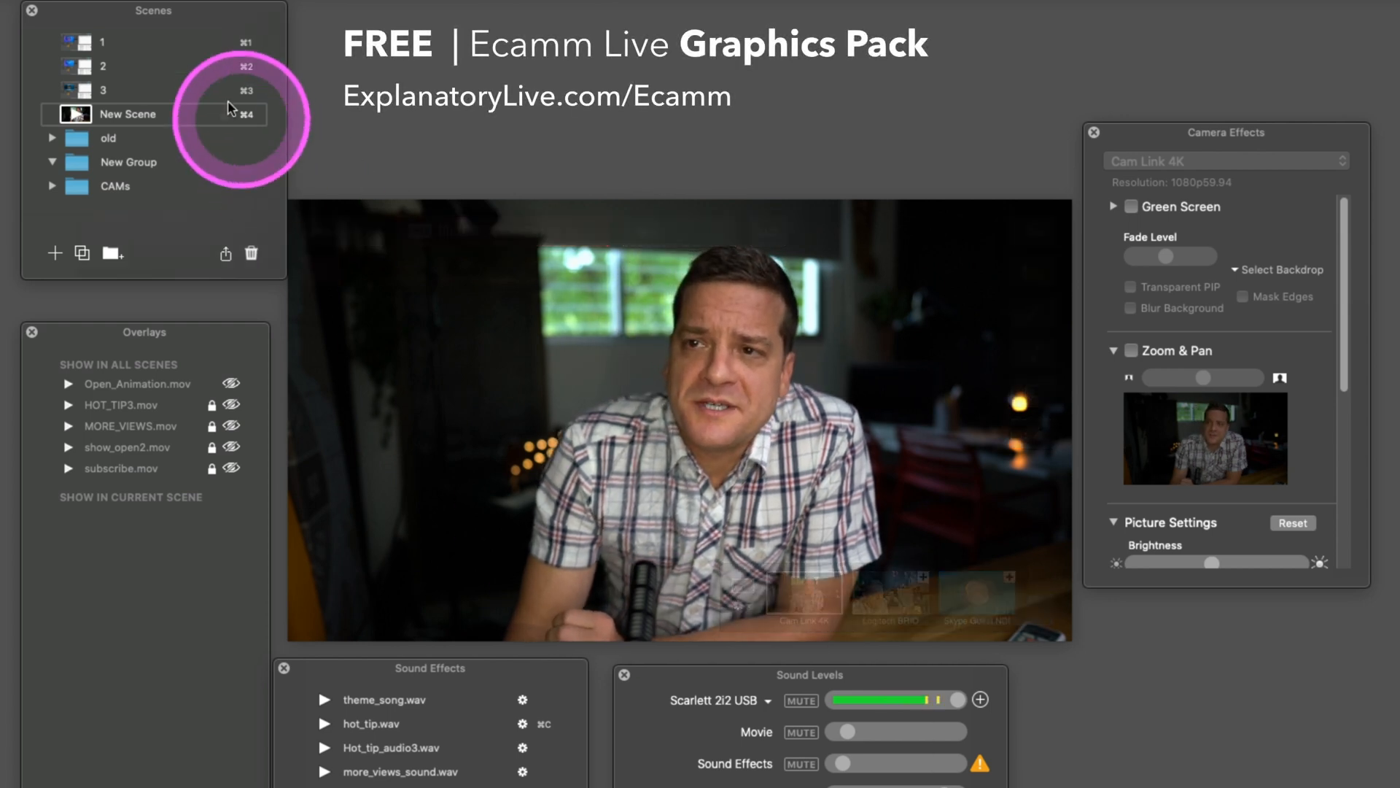
Run the camera-only New Scene, then preview countdown scenes 1, 2 and 3.
click(78, 40)
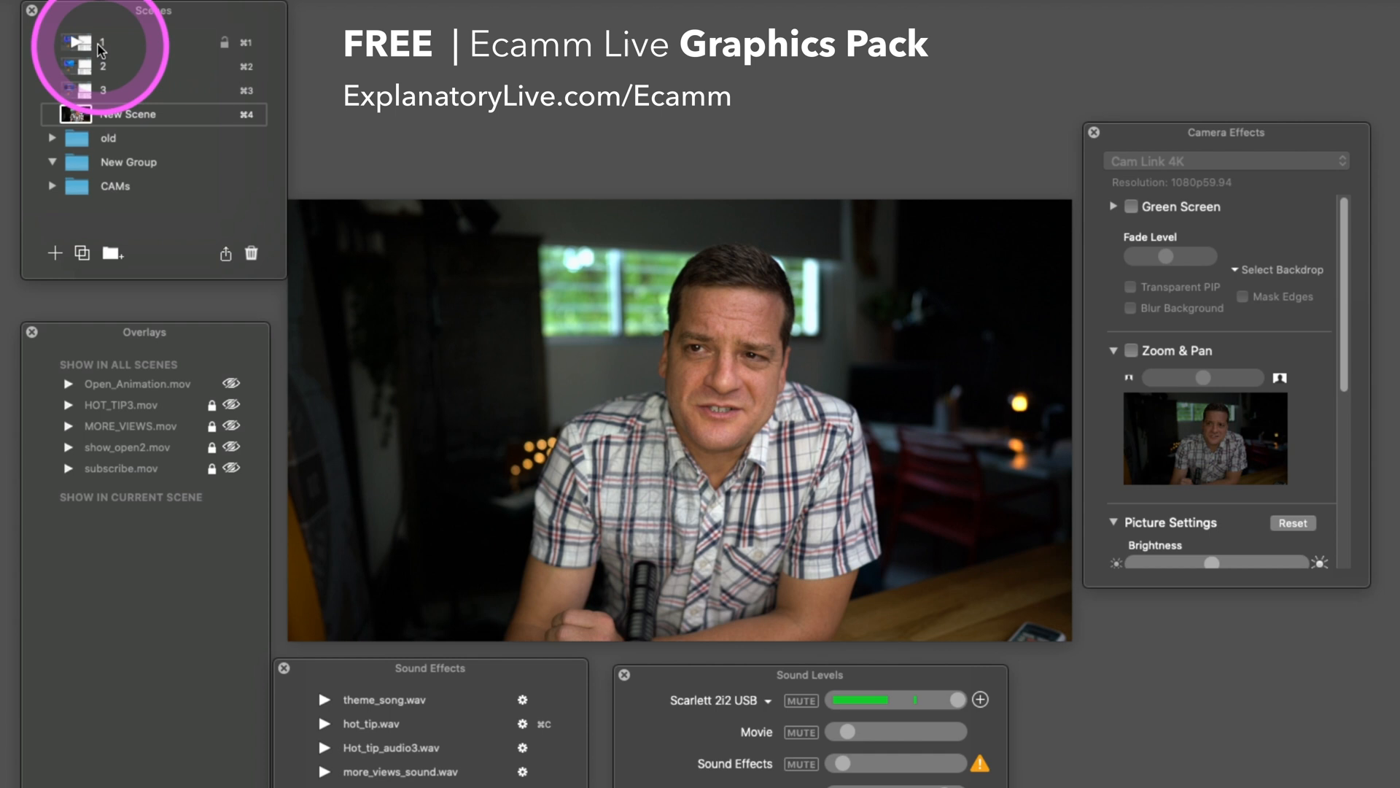
click(80, 42)
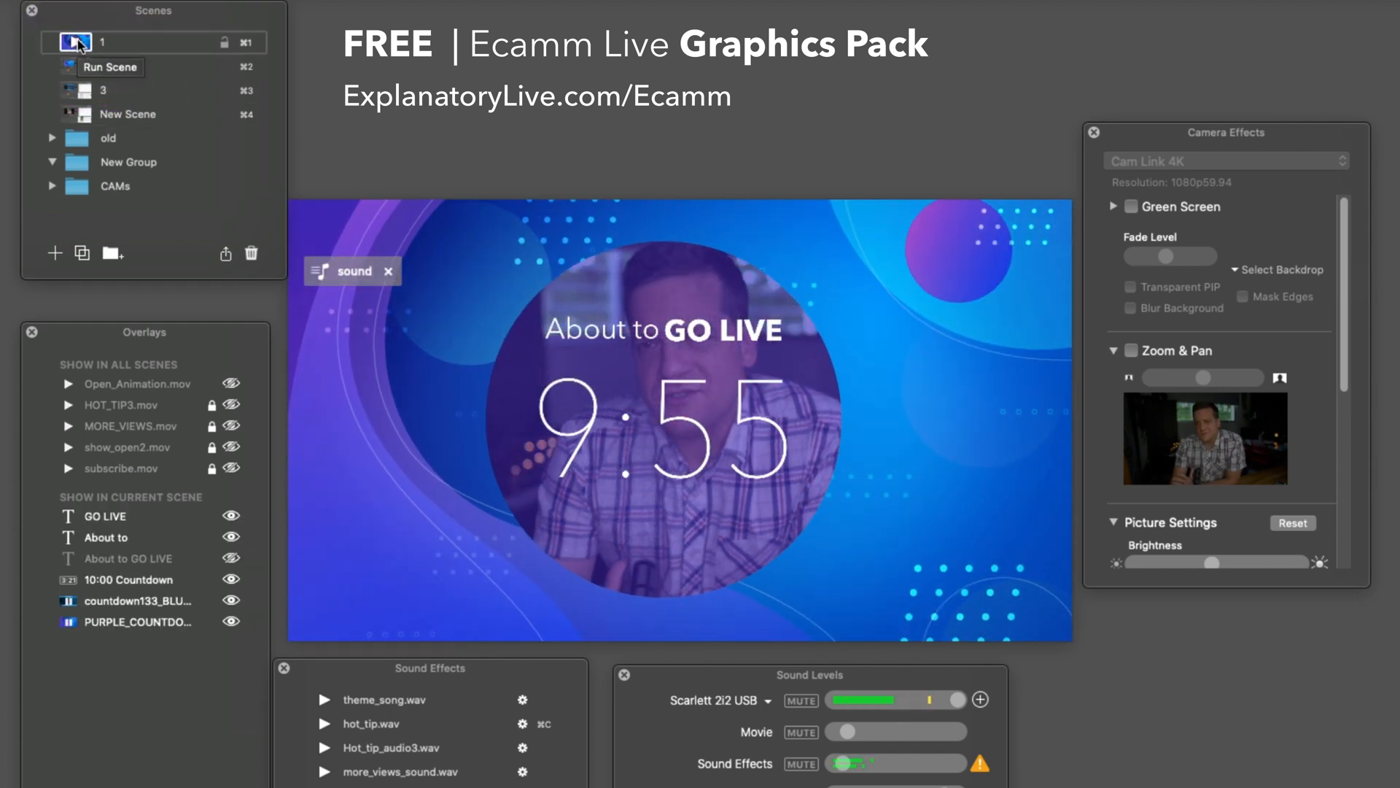
click(76, 66)
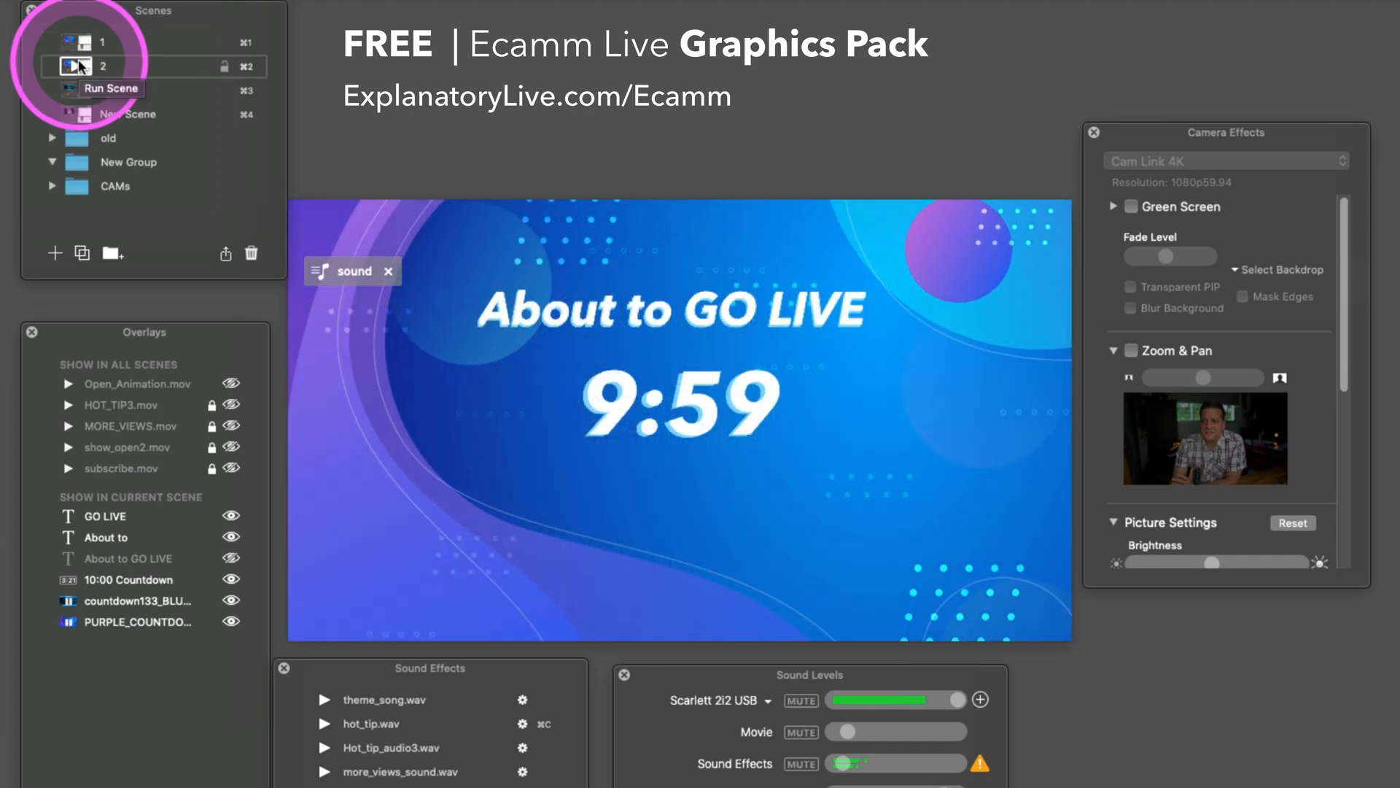
click(80, 90)
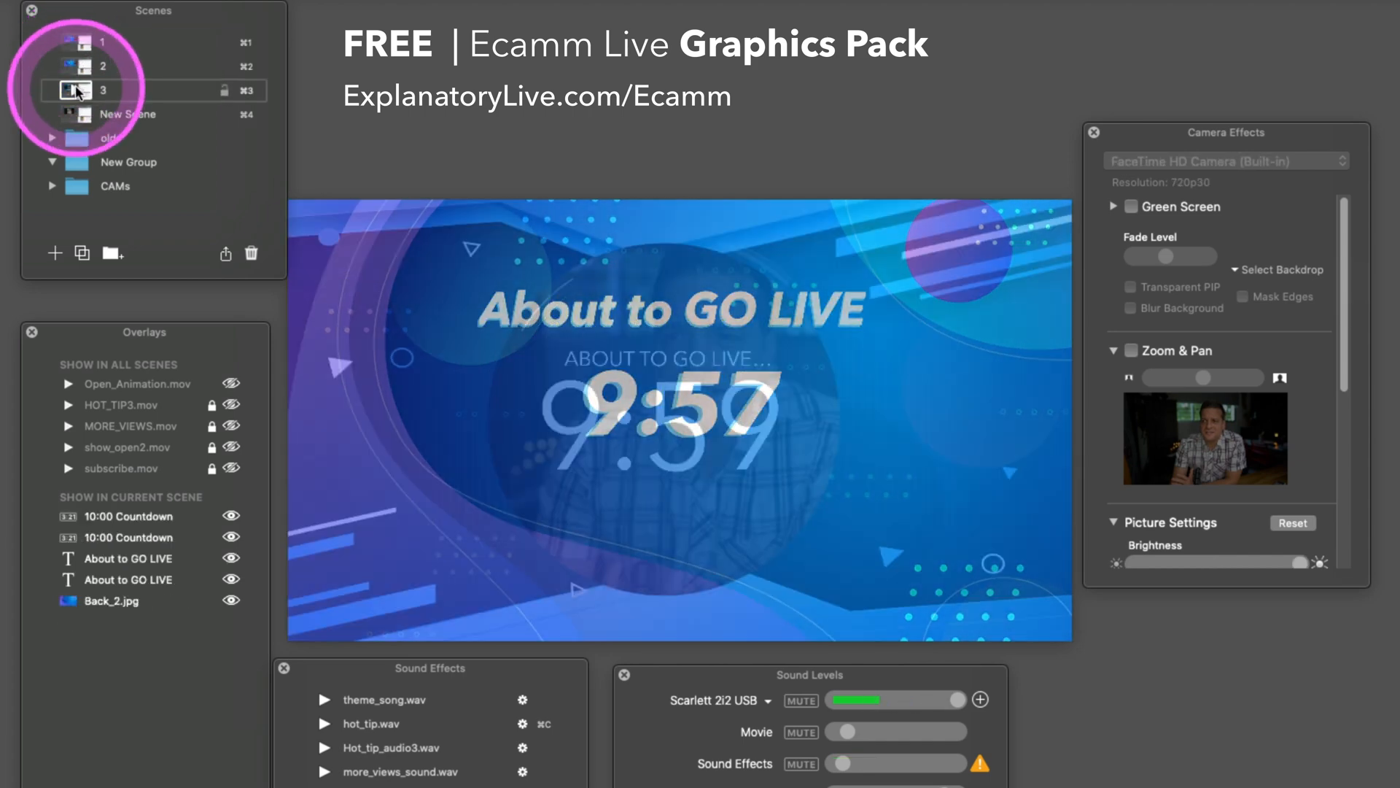
click(80, 90)
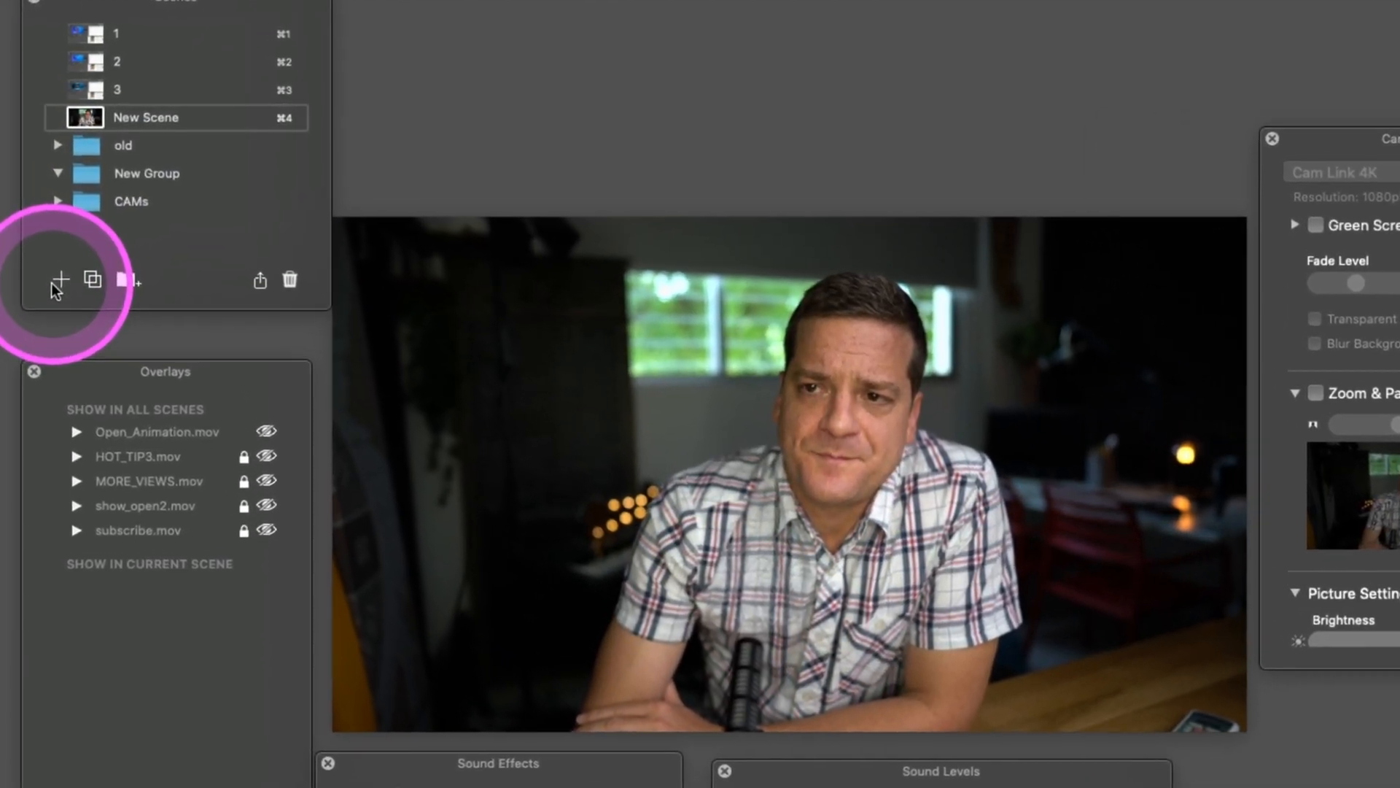
Create a new empty scene with + in the Scenes panel.
click(60, 277)
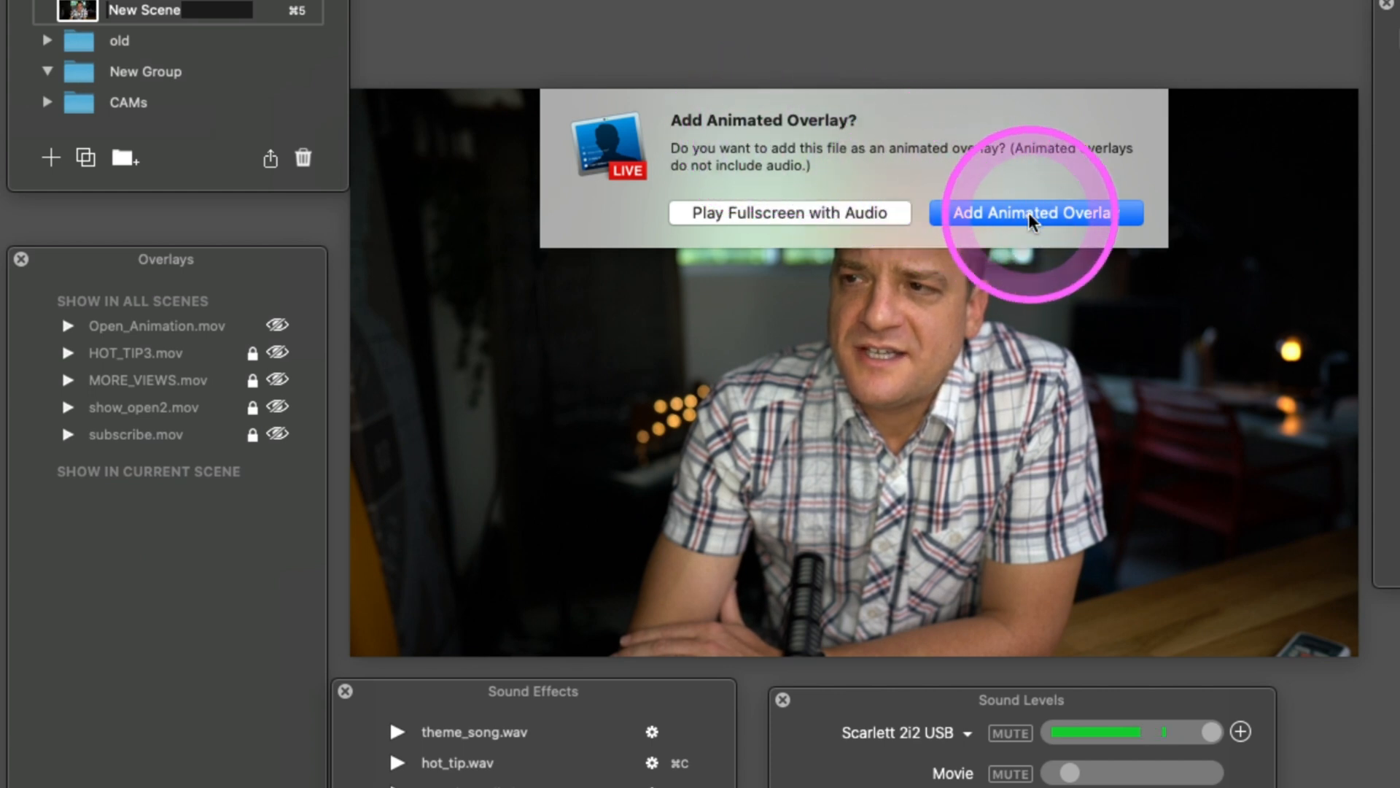
Add the purple video as an animated overlay and set its playback to Loop.
click(1030, 213)
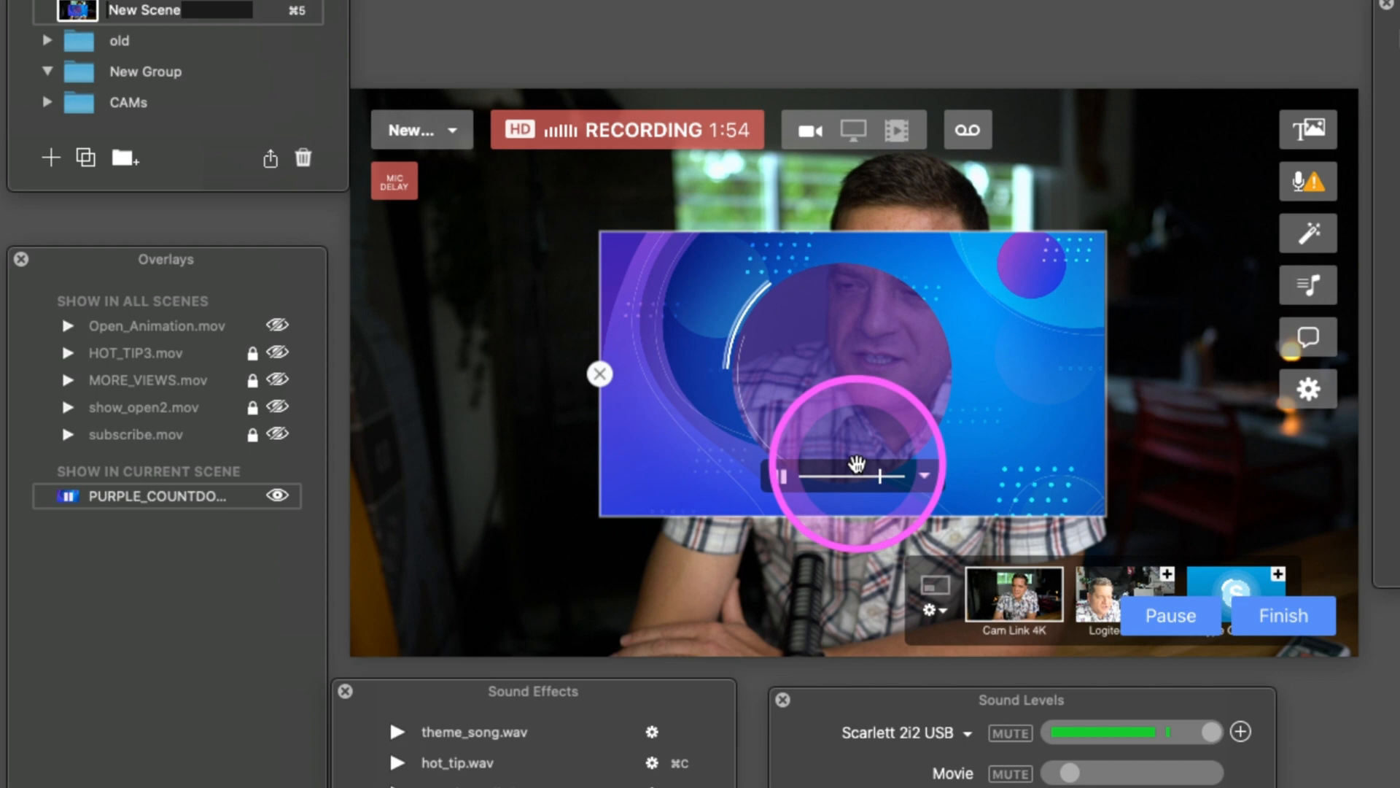
click(781, 475)
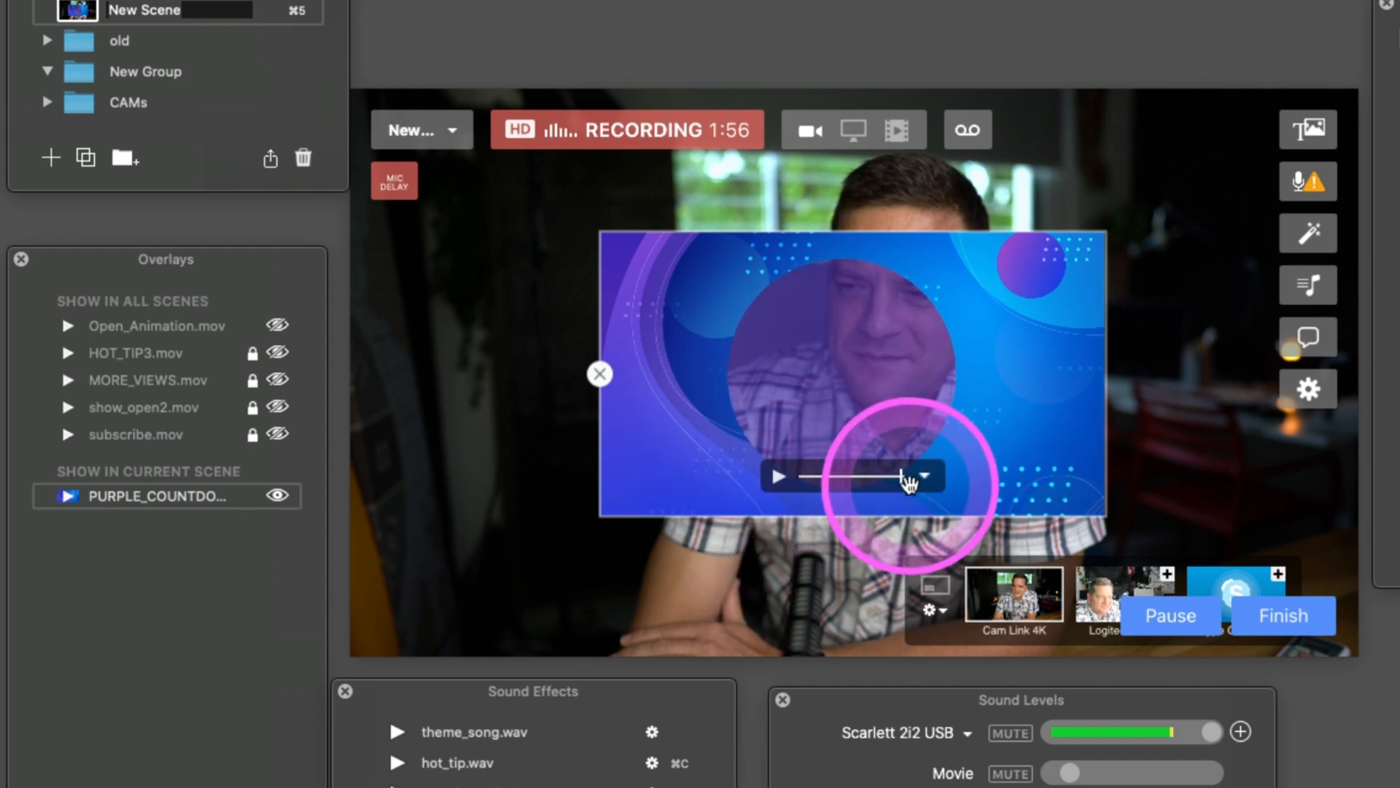
click(928, 496)
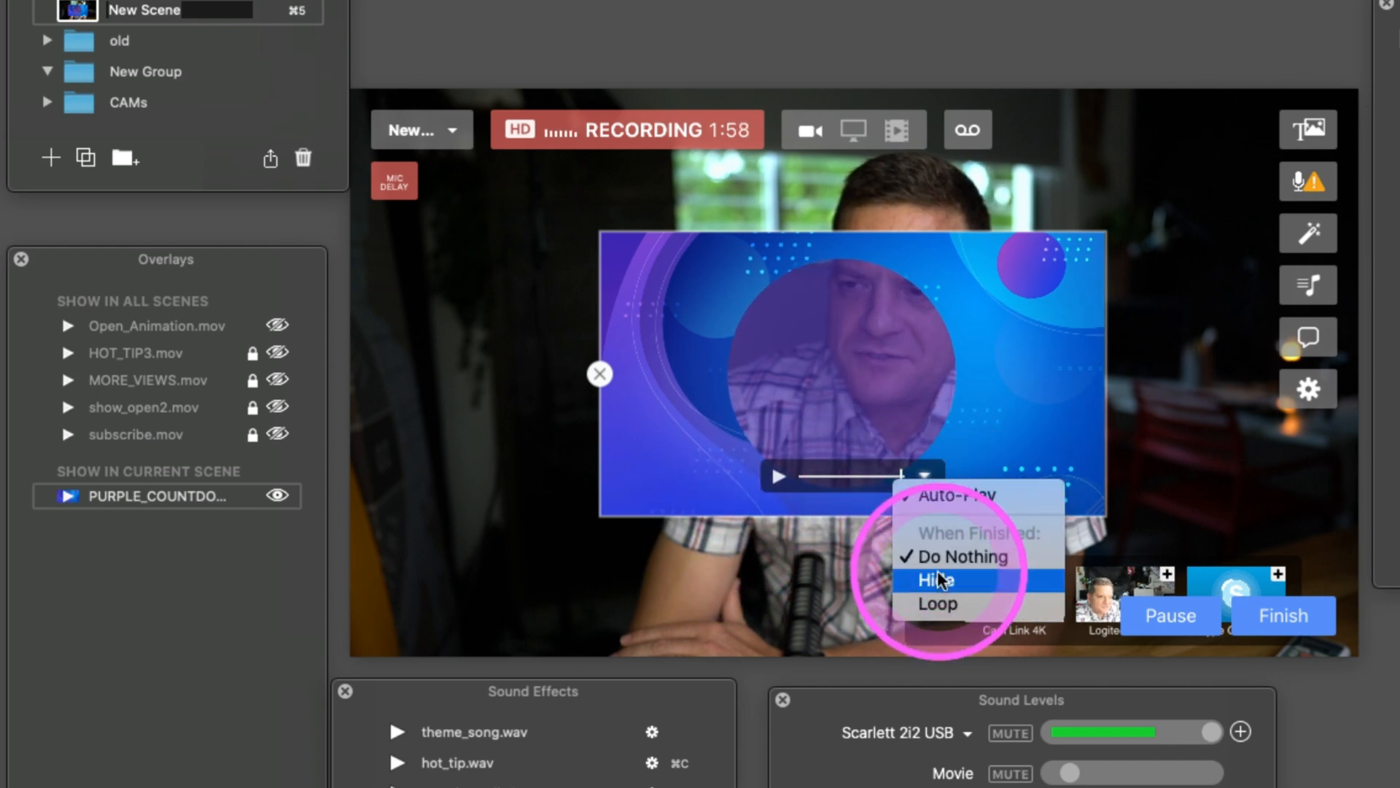
click(936, 579)
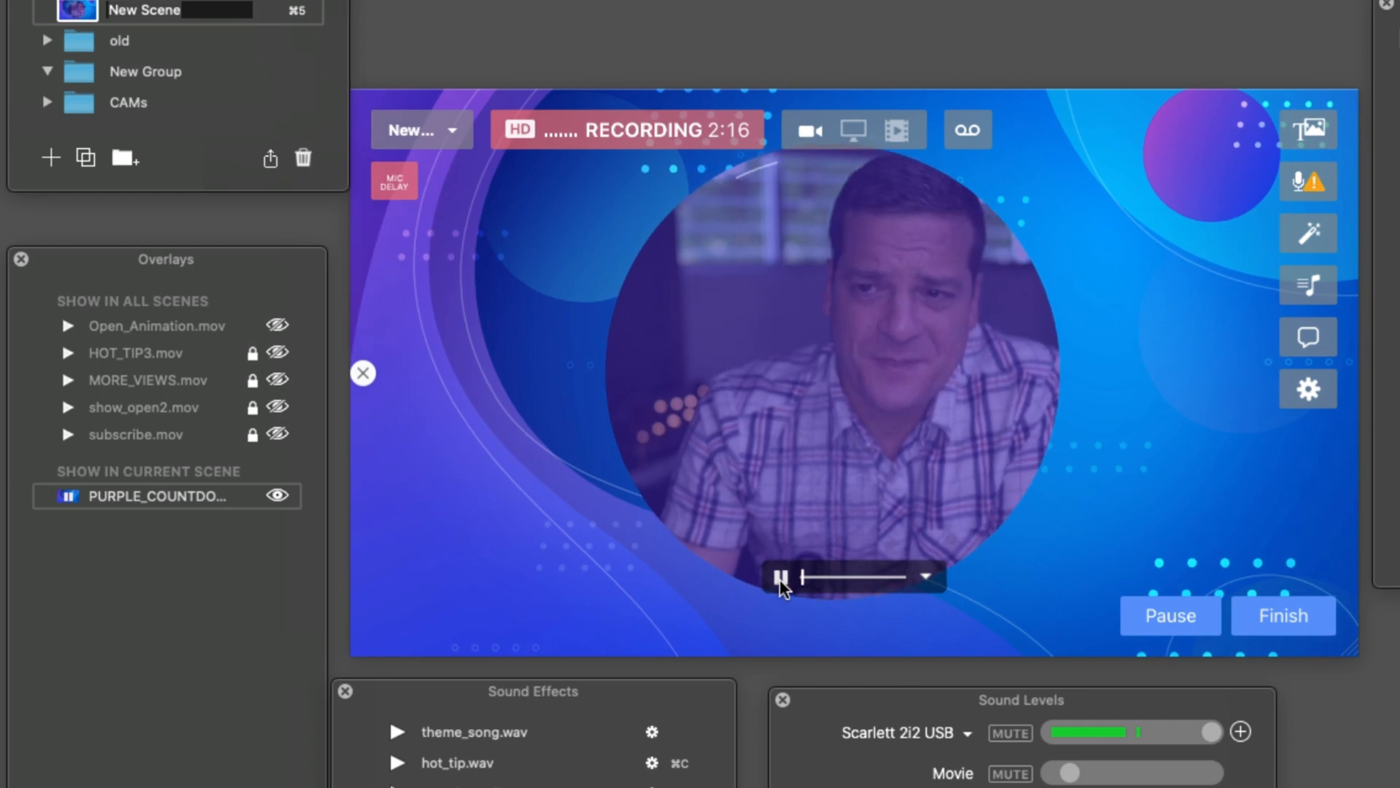
Toggle the background video's playback and add the About to GOLIVE title overlay.
click(146, 496)
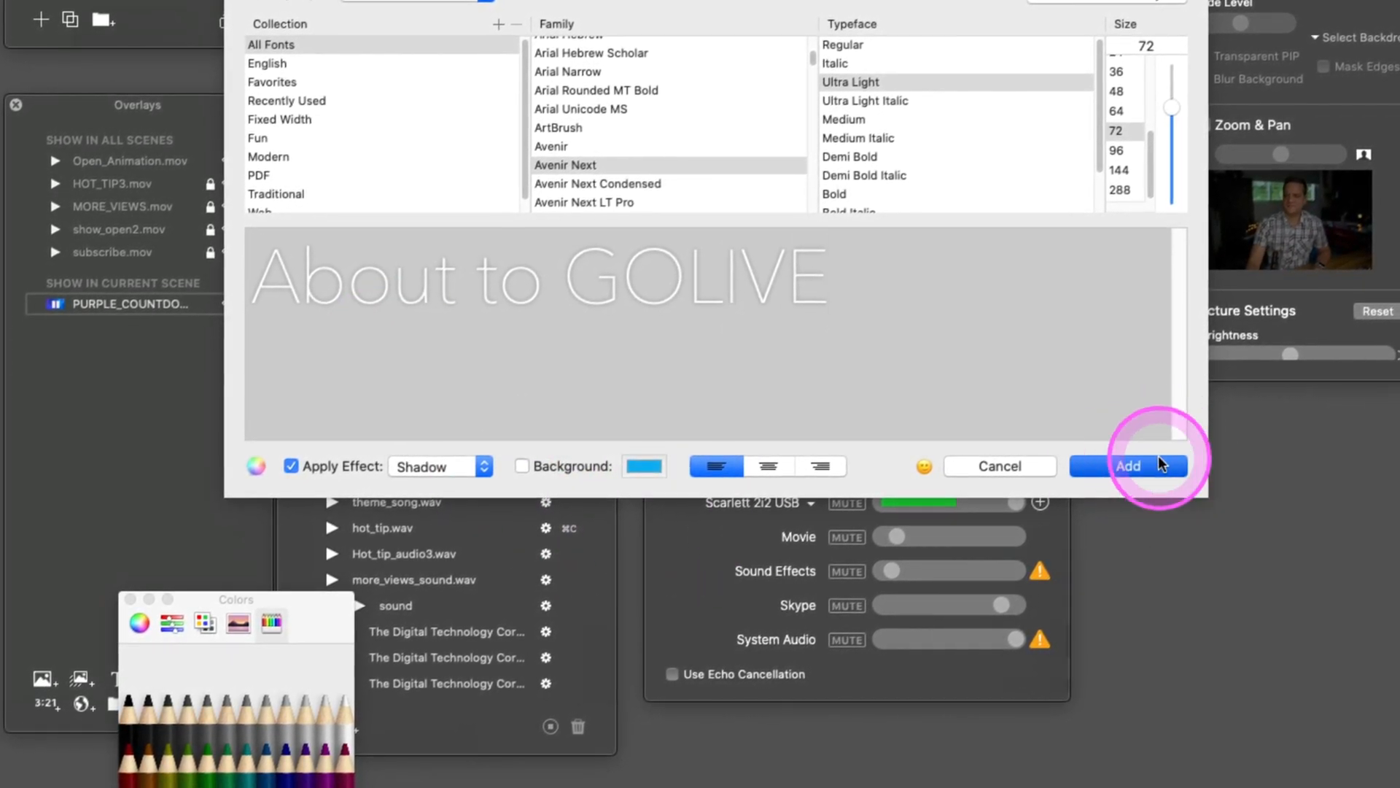
click(1128, 465)
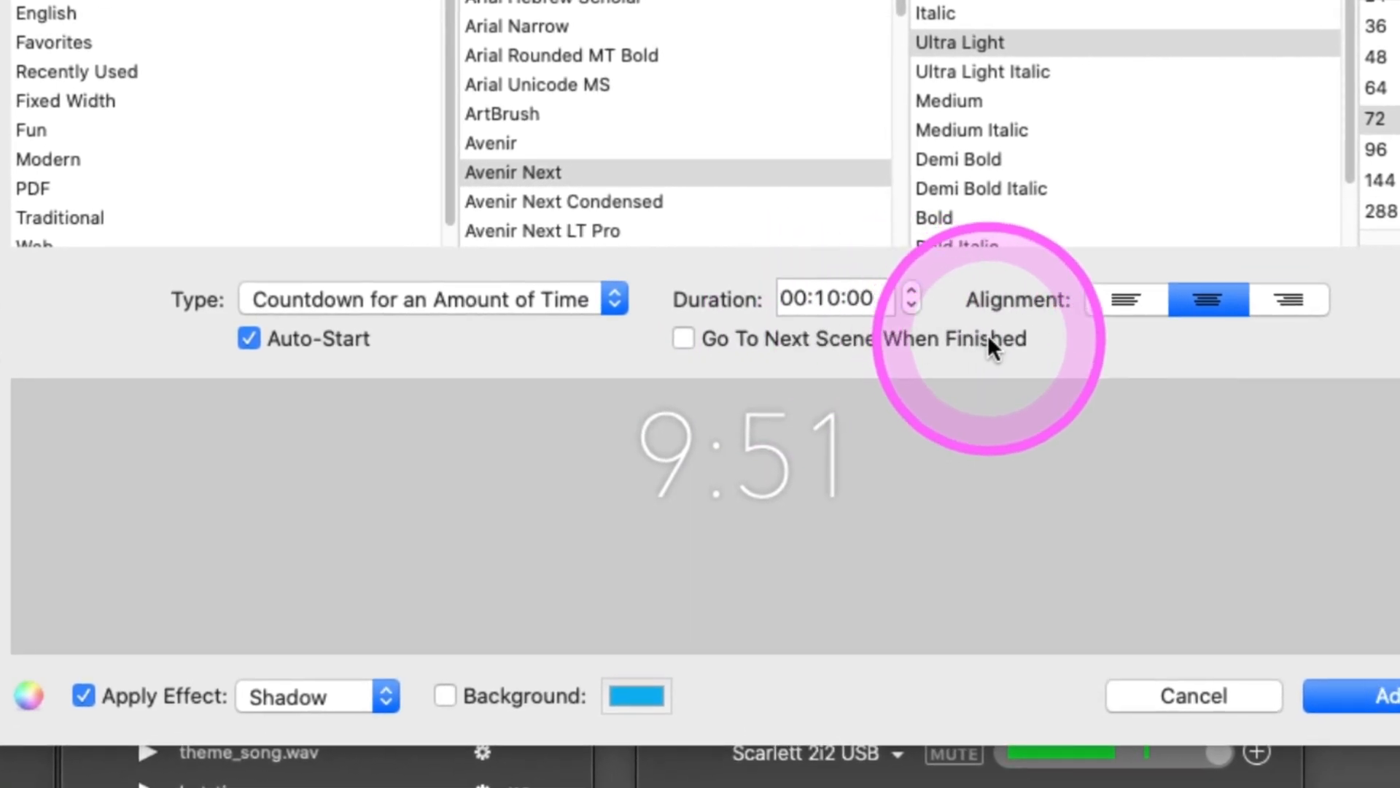
Add the centered 00:10:00 auto-starting countdown timer overlay.
click(681, 338)
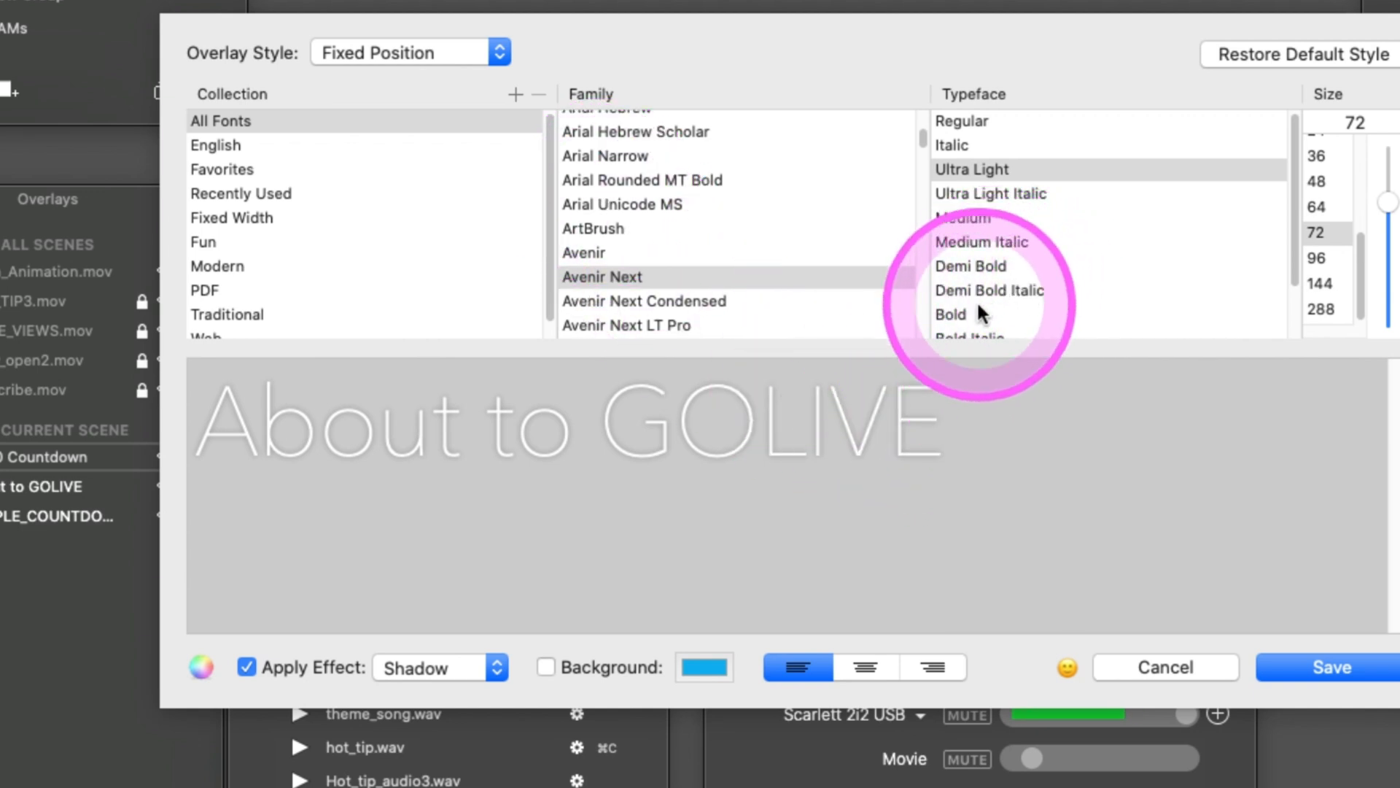
Try heavier and regular weights for the About to GOLIVE title, then save it.
click(951, 314)
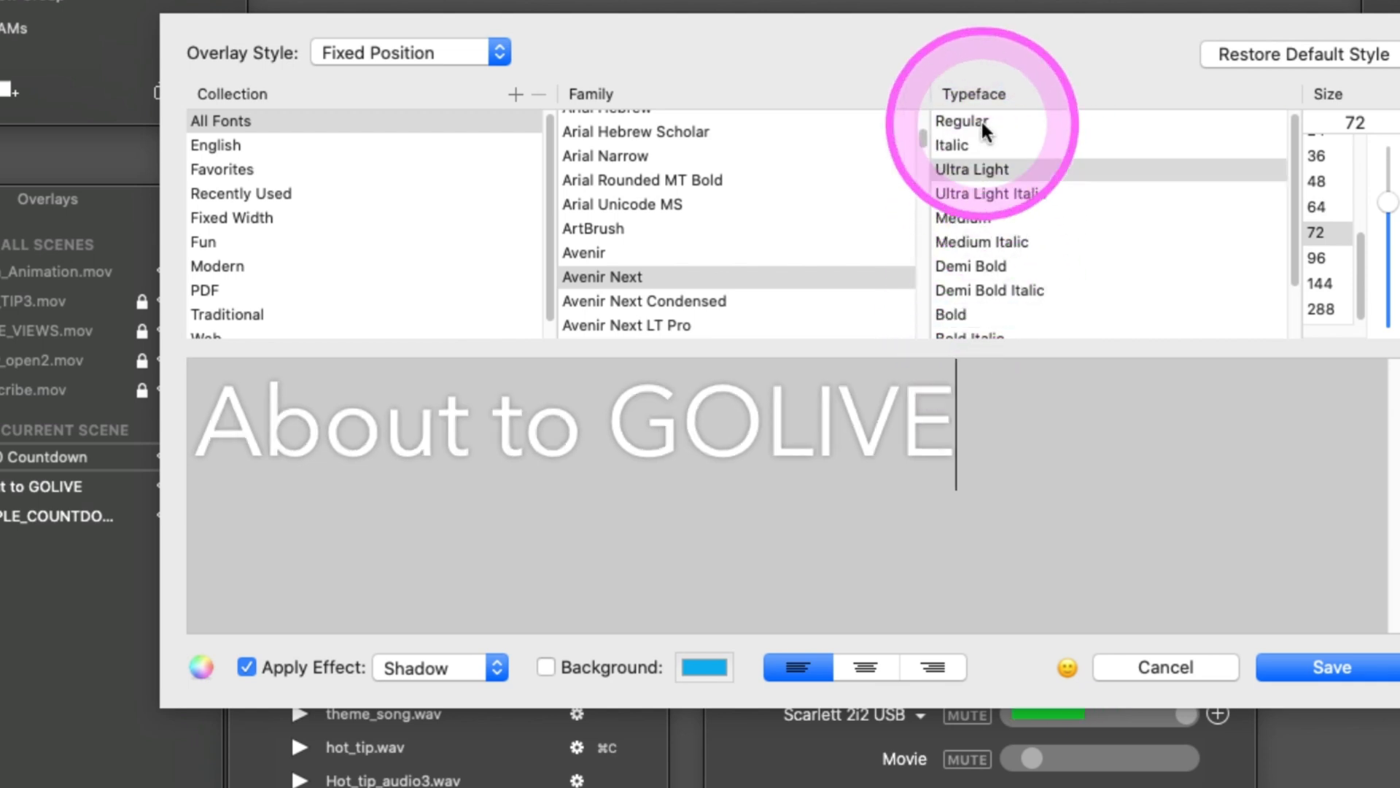
click(1329, 667)
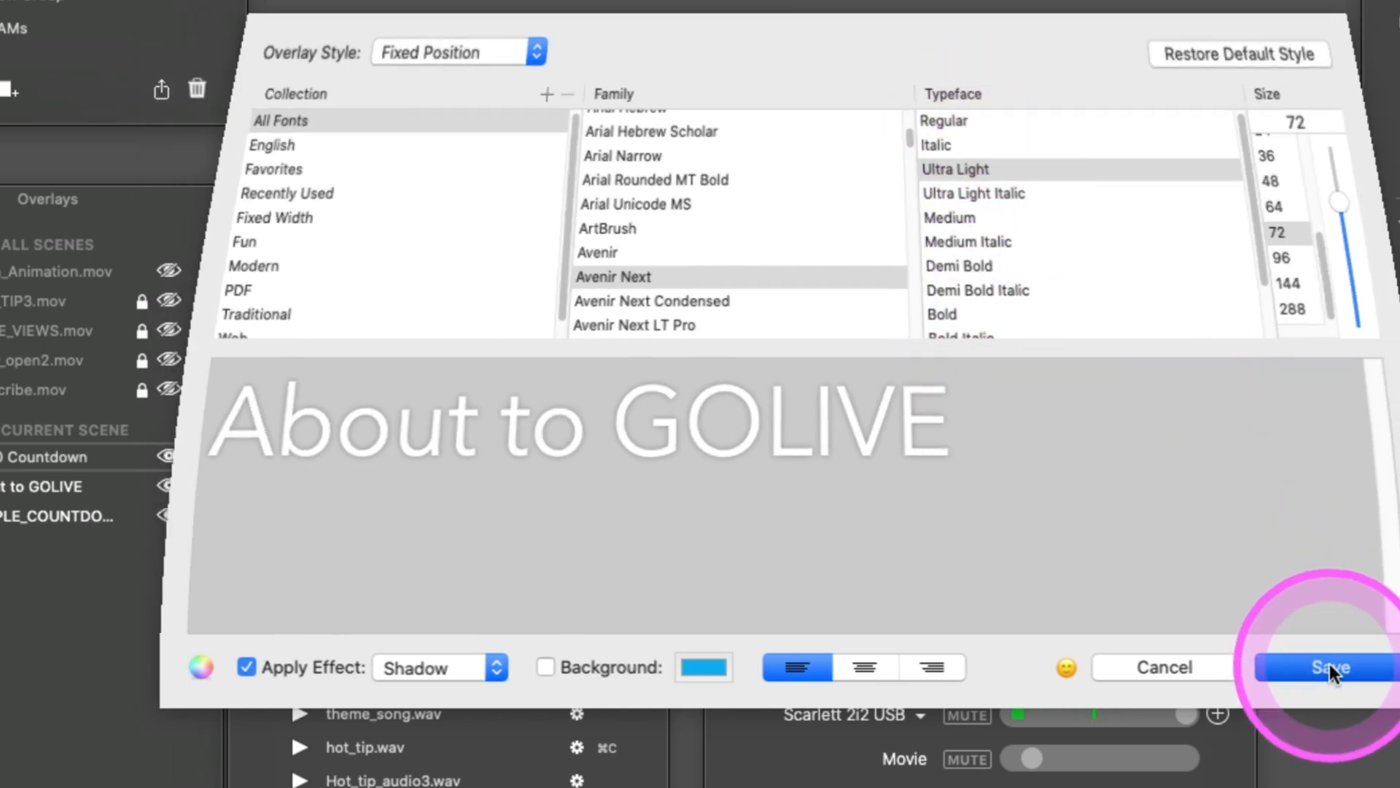
click(1326, 666)
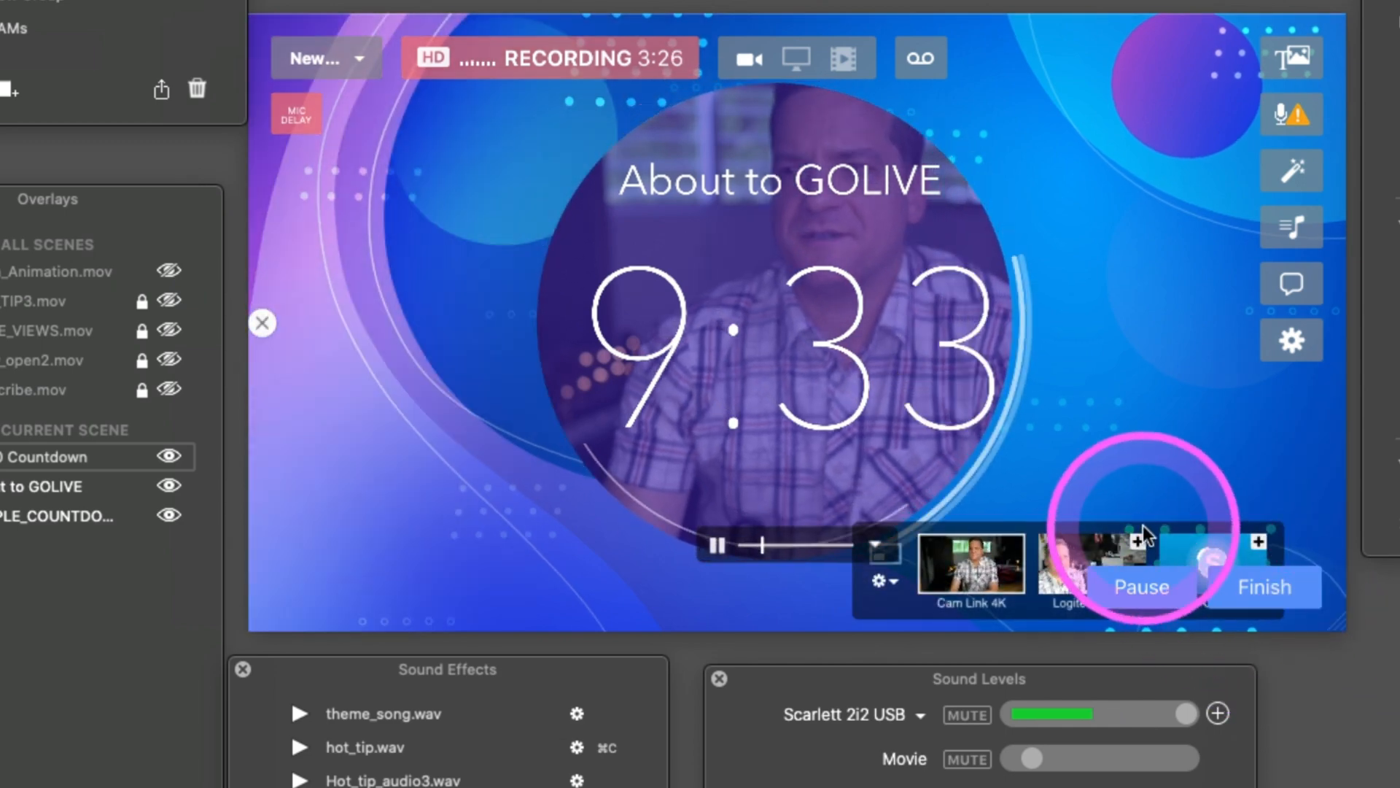
mouse_move(1152, 530)
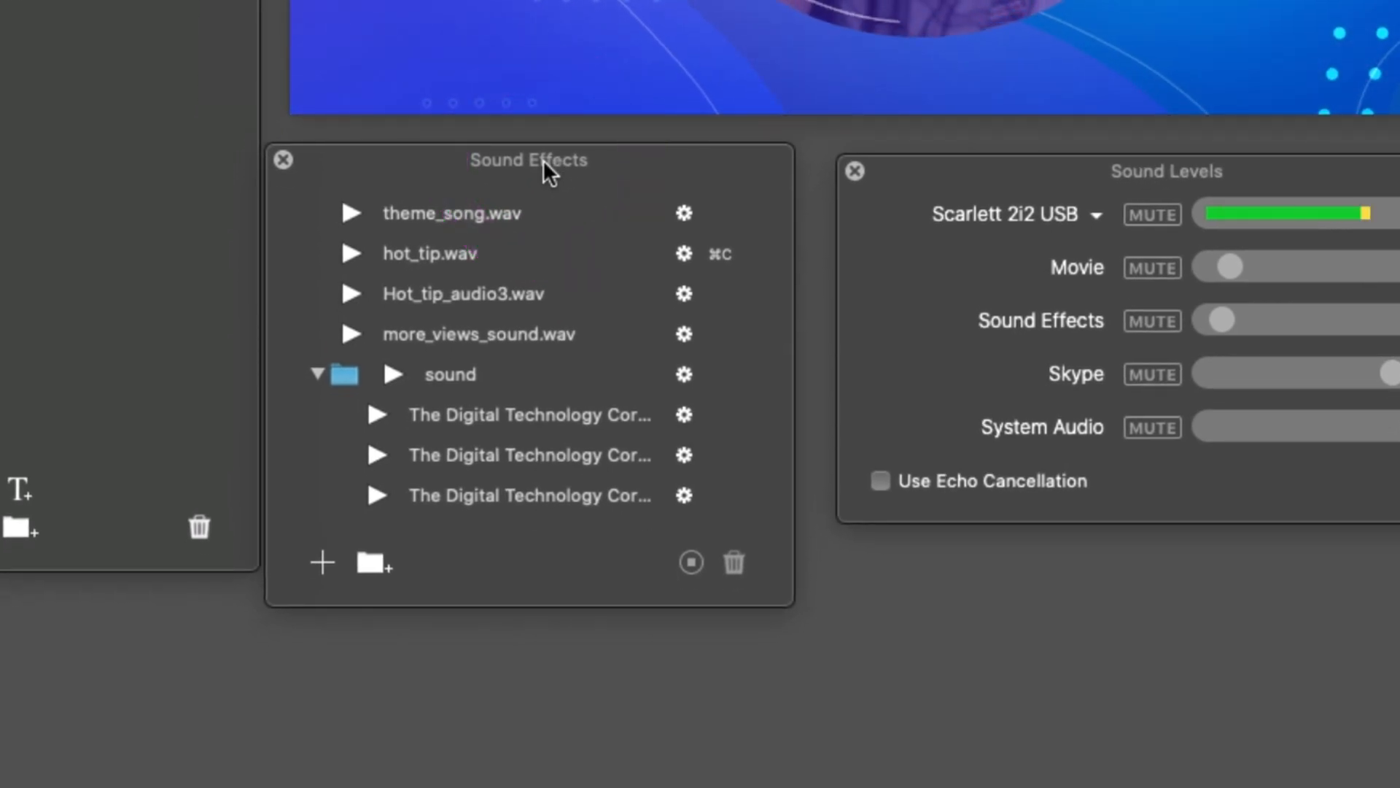
Use the sound folder's gear menu in Sound Effects to choose Add To Scene.
click(321, 373)
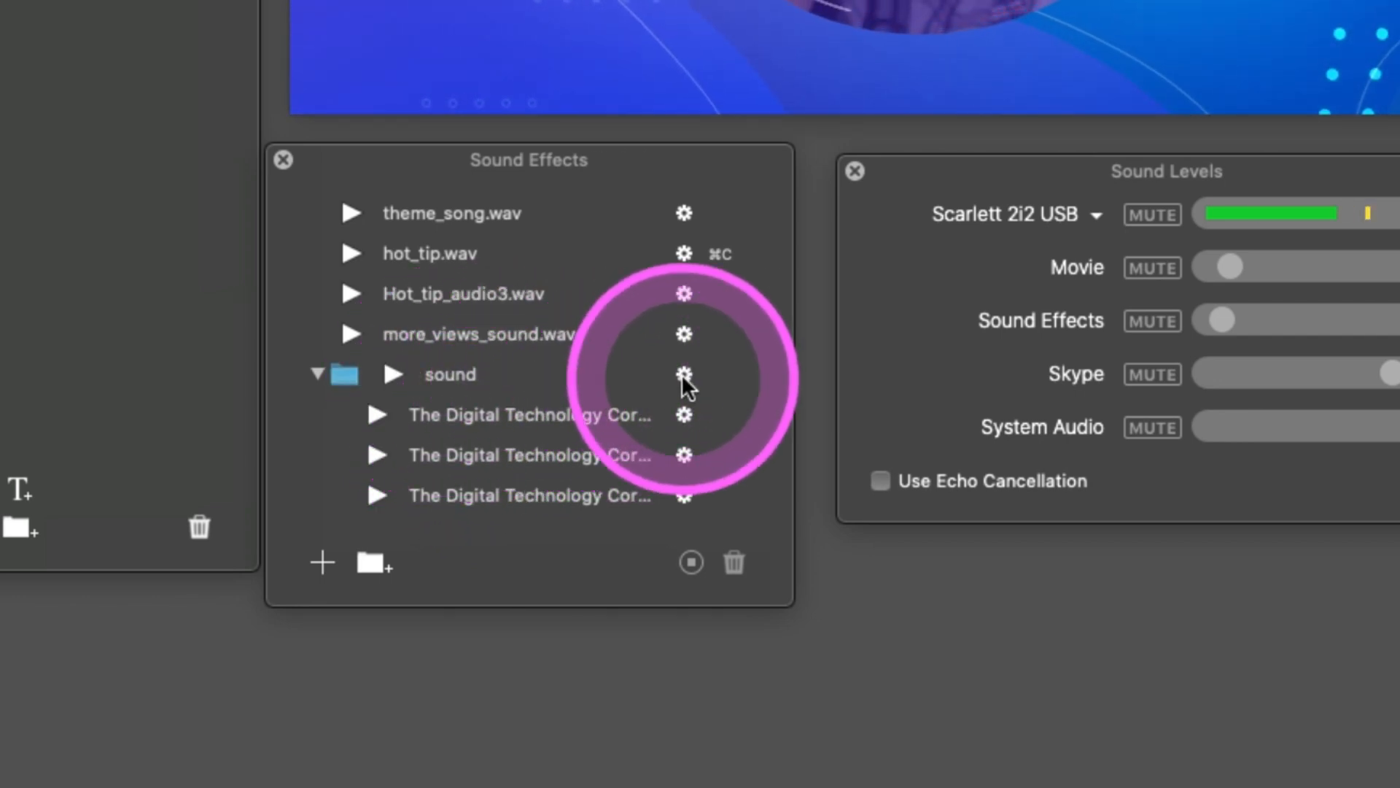
click(683, 374)
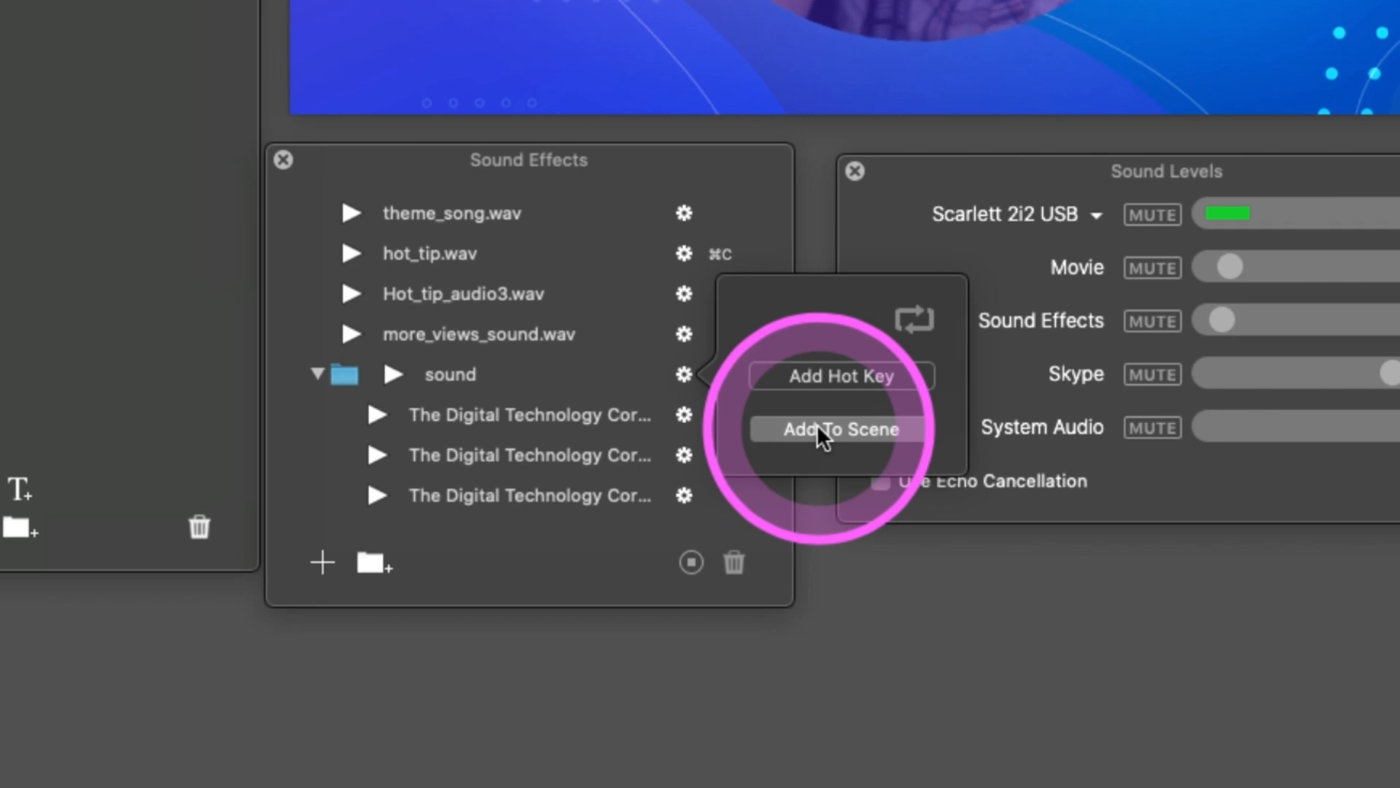
click(840, 429)
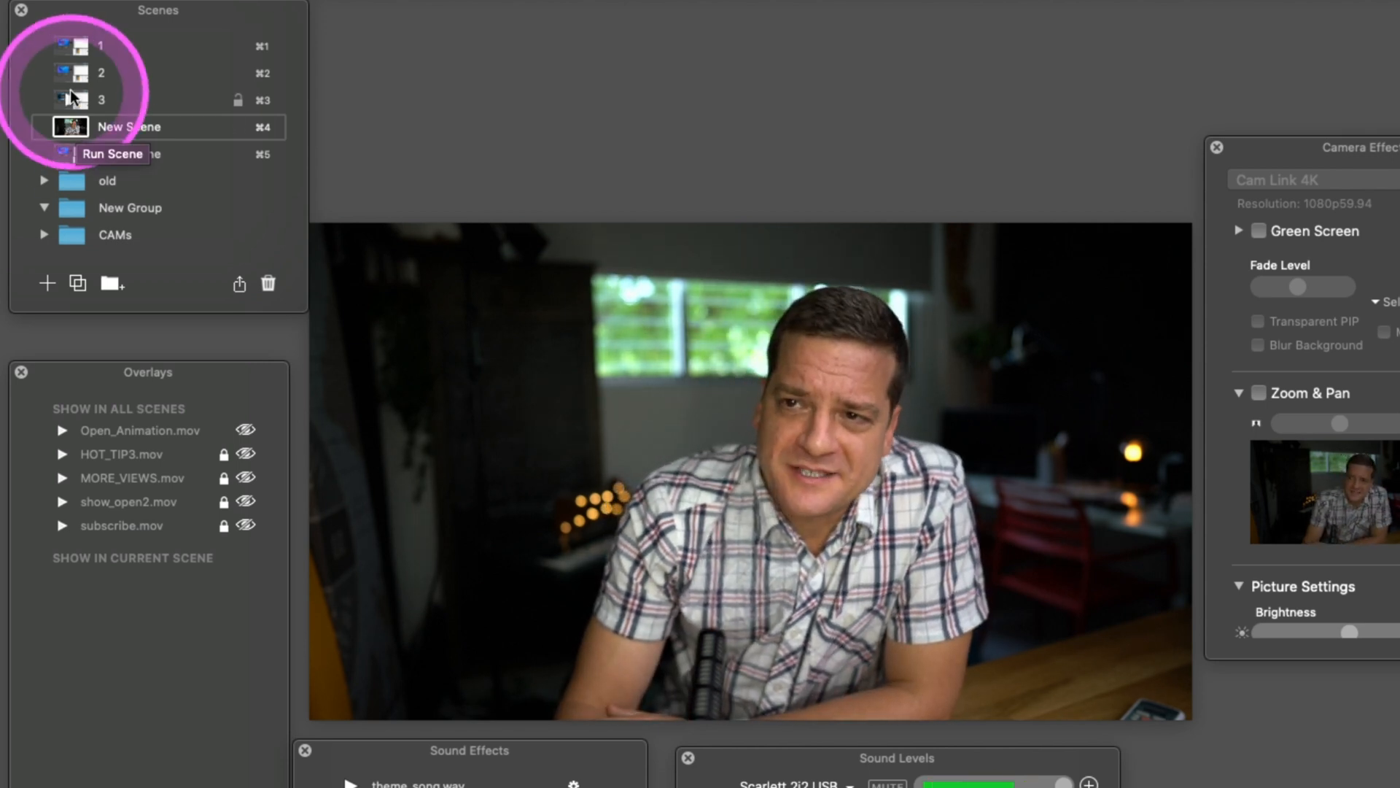
Run scene 2's About to GO LIVE countdown from its Scenes thumbnail.
click(72, 75)
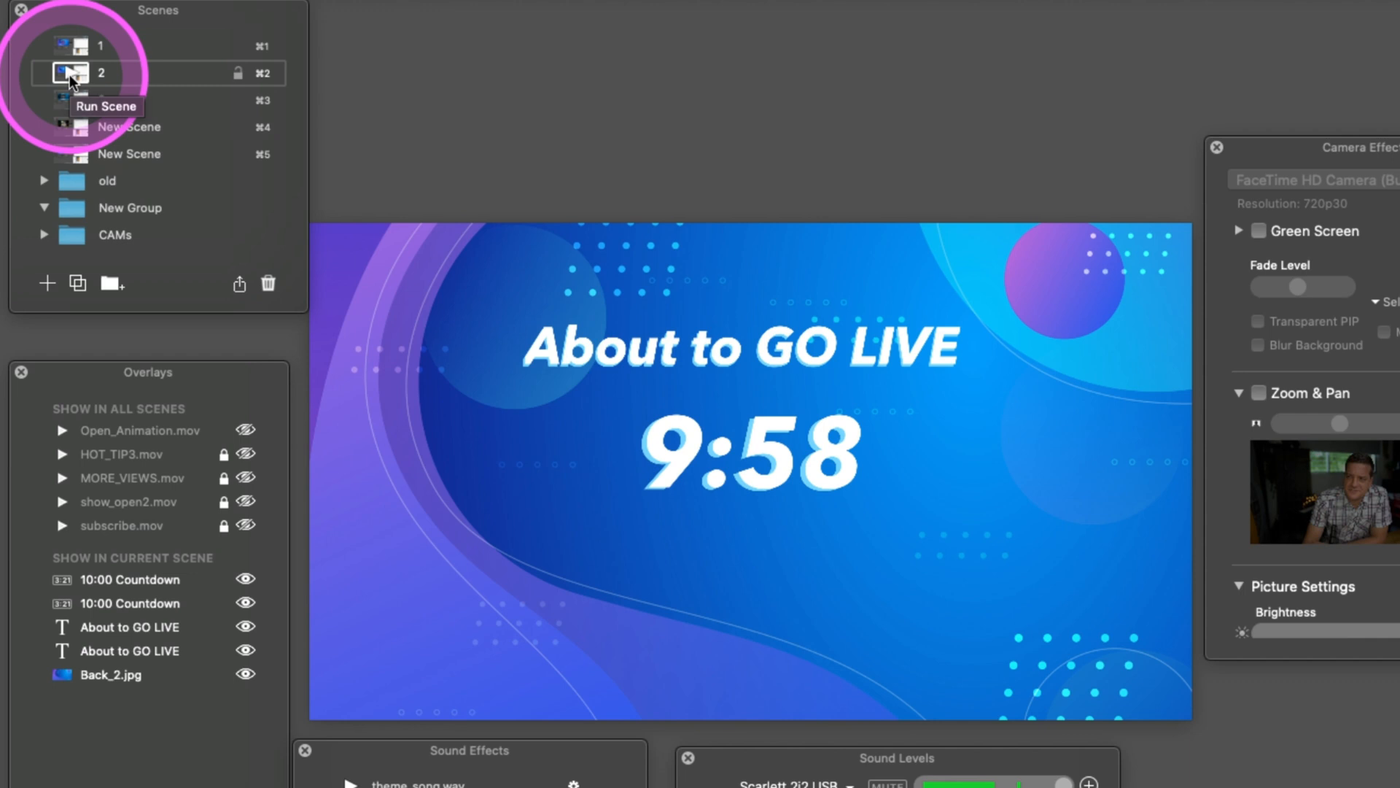